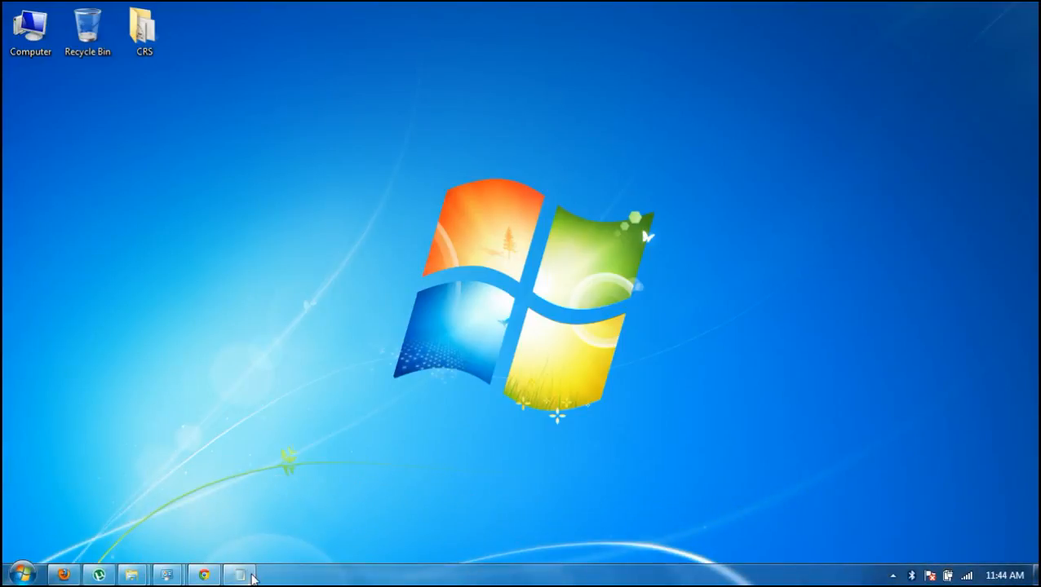
- Search the Start Menu for regedit to launch Registry Editor
click(16, 574)
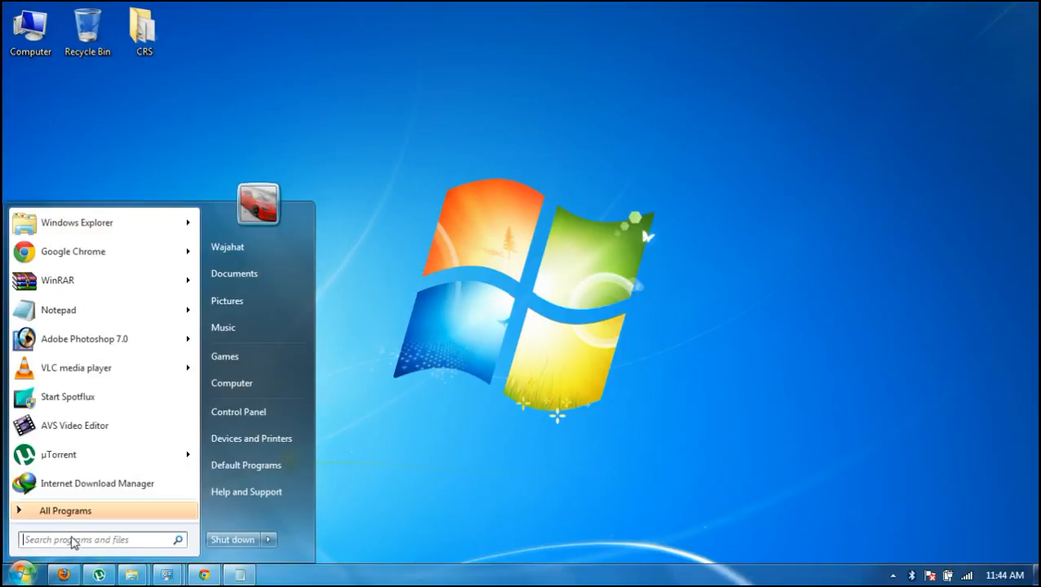
text(r)
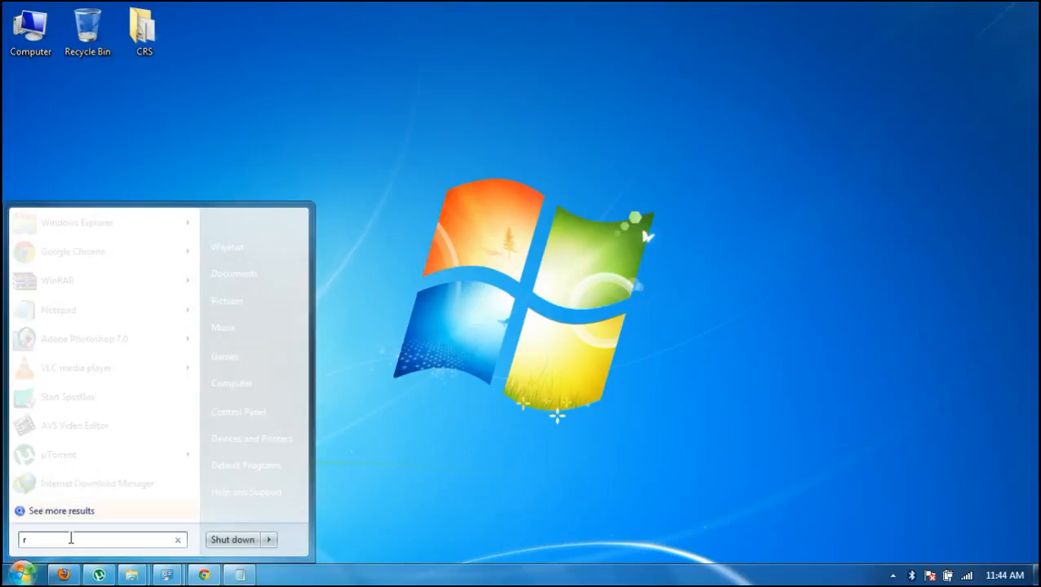
text(eged)
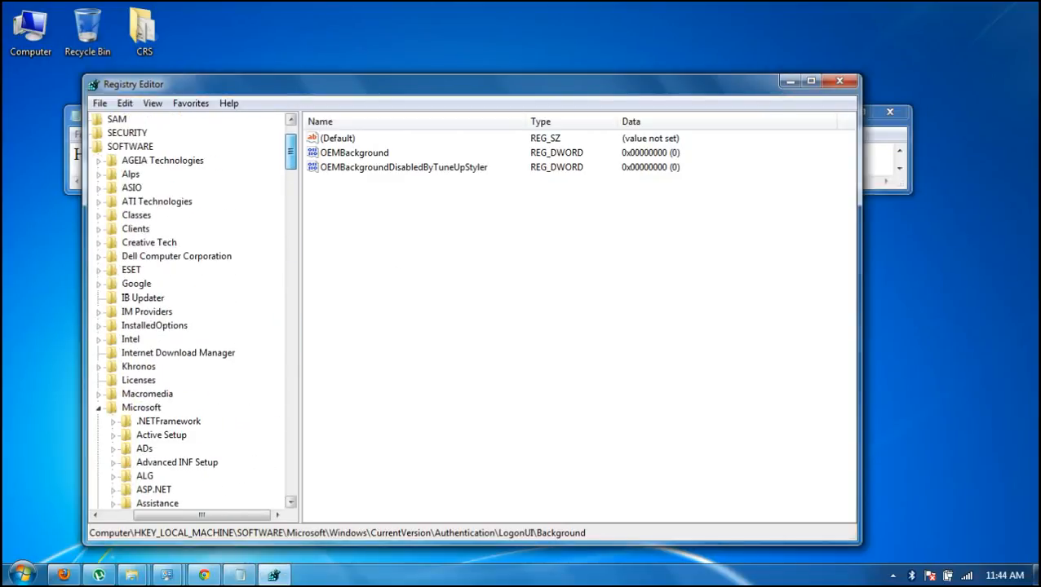
- Scroll the key tree to reach HKLM\...\Authentication\LogonUI\Background
scroll(up, 3)
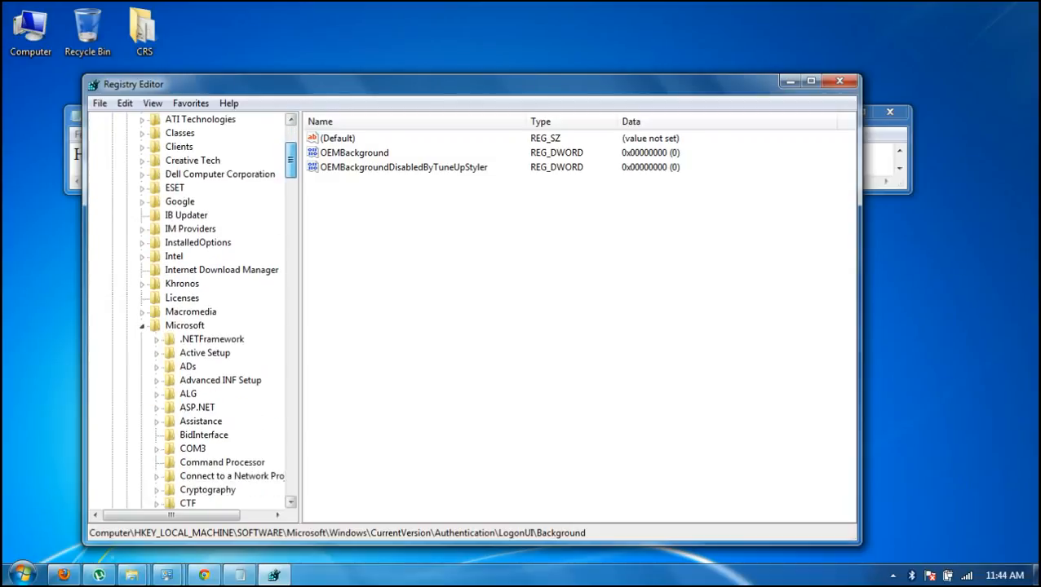
scroll(down, 3)
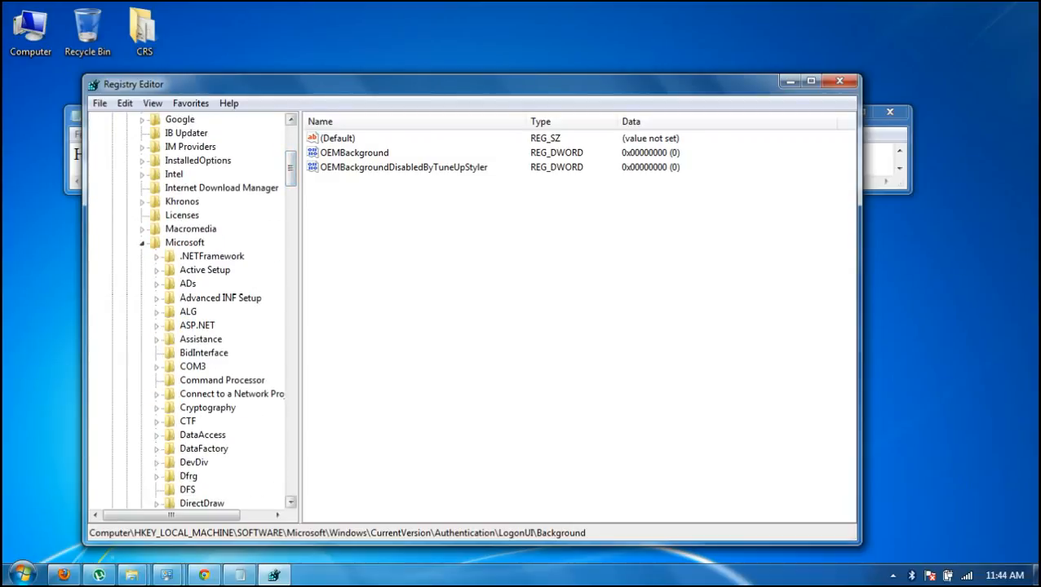
scroll(down, 3)
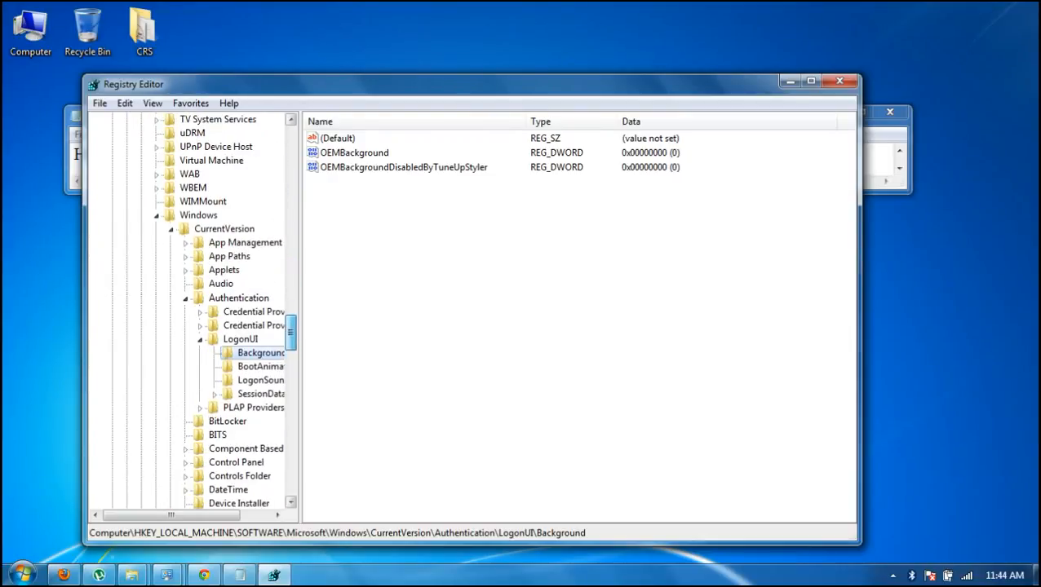
scroll(up, 3)
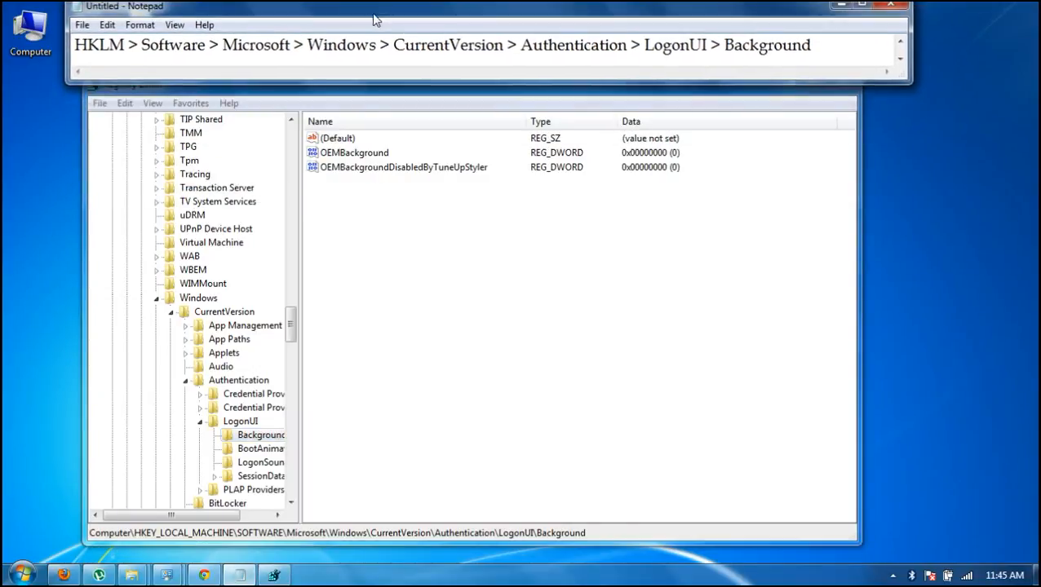
- Set the OEMBackground value data to 1 and bring up the backgrounds folder window
drag(375, 18, 519, 89)
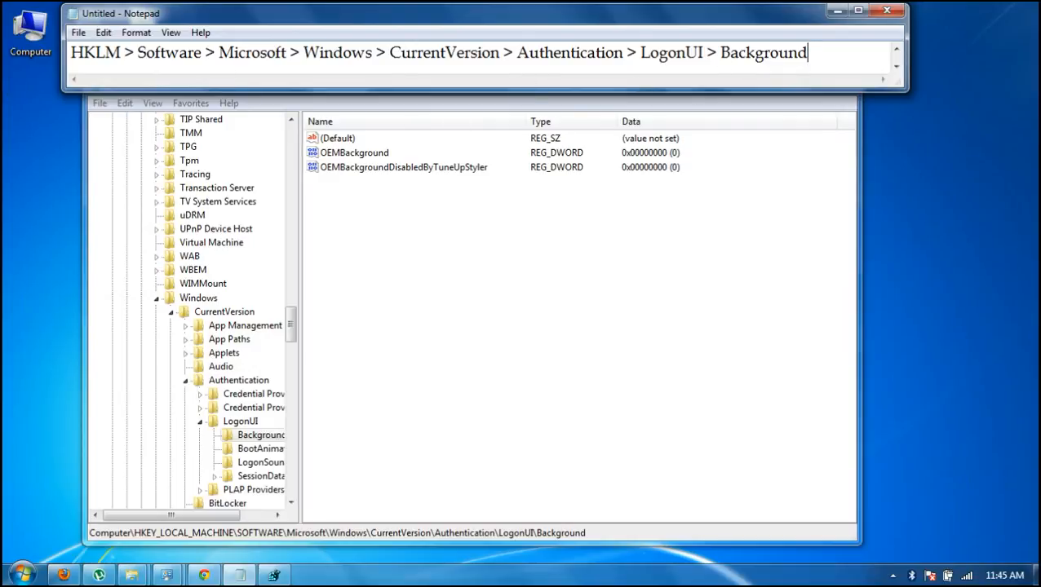
double_click(354, 154)
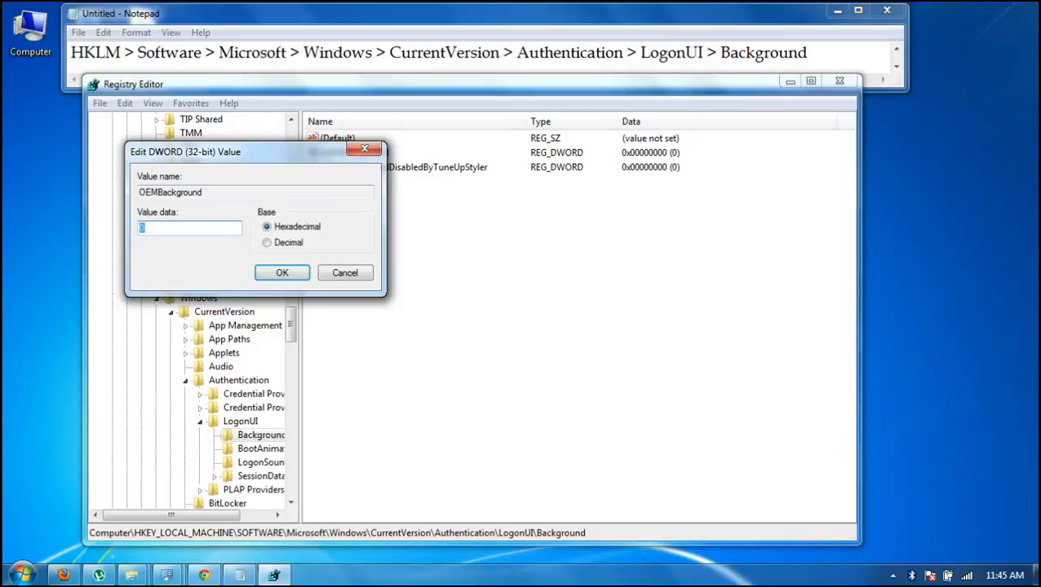
text(1)
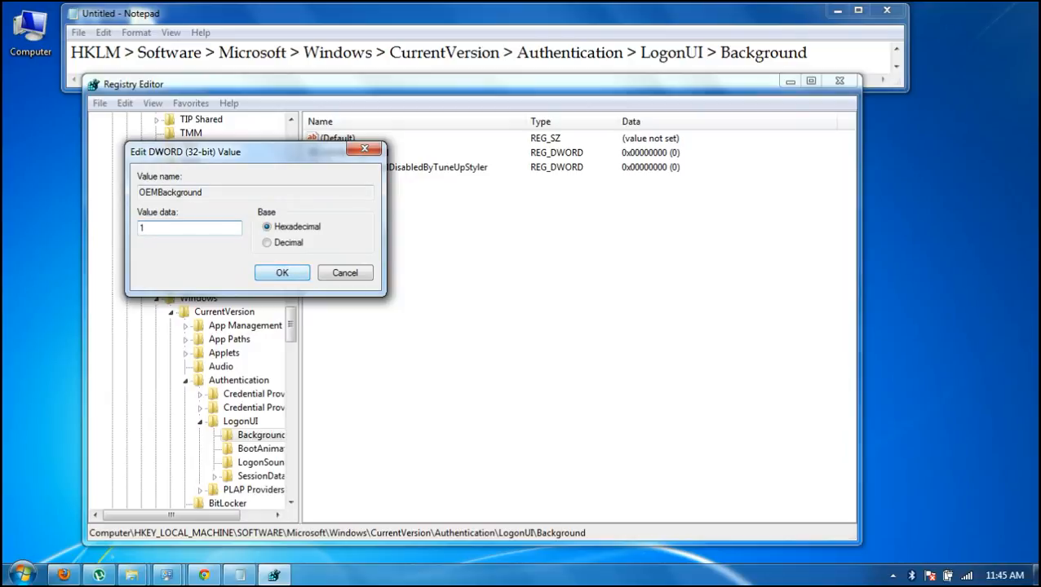
click(281, 273)
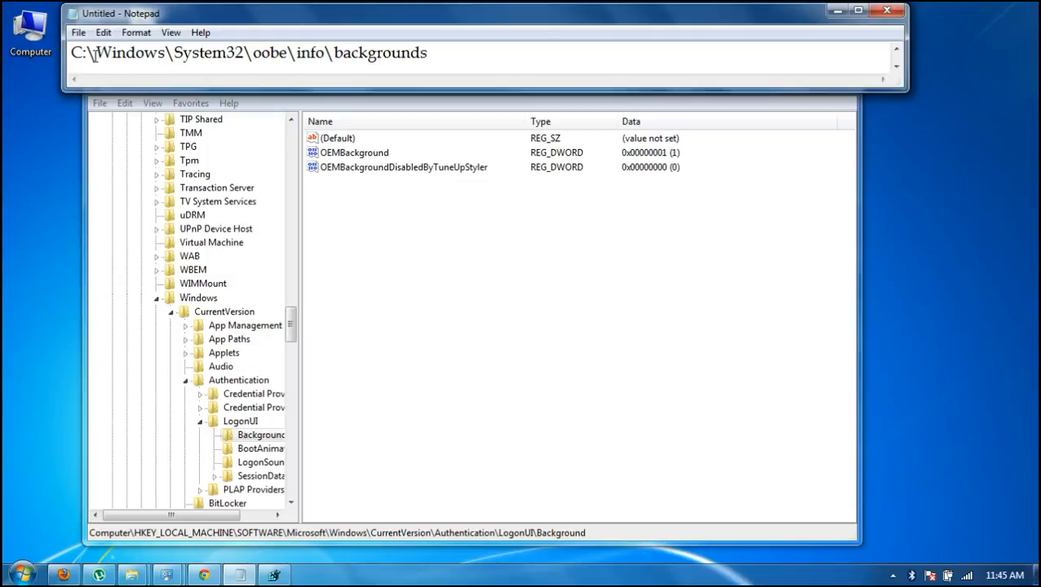
mouse_move(270, 63)
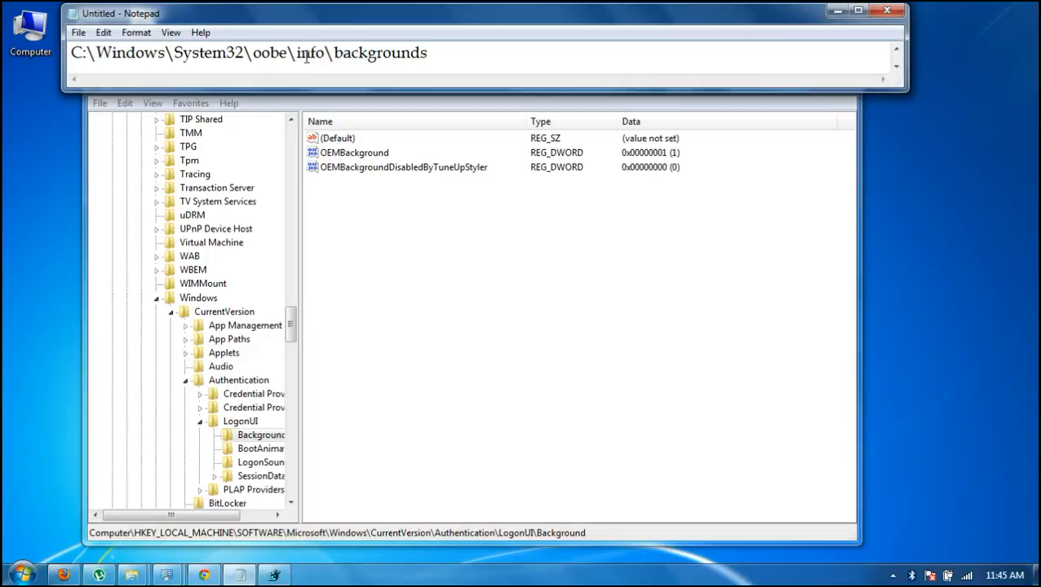
mouse_move(447, 71)
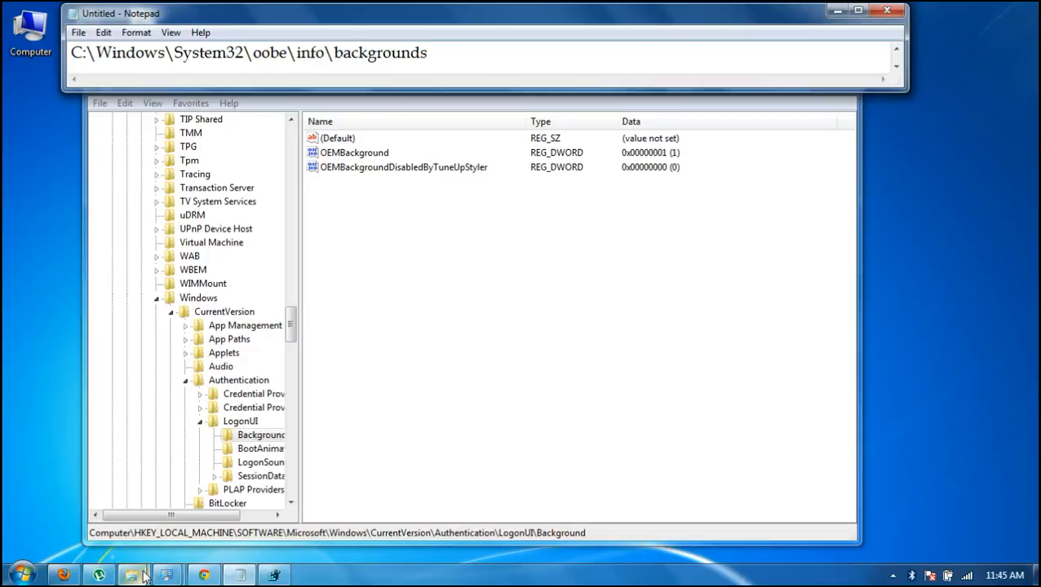
click(131, 575)
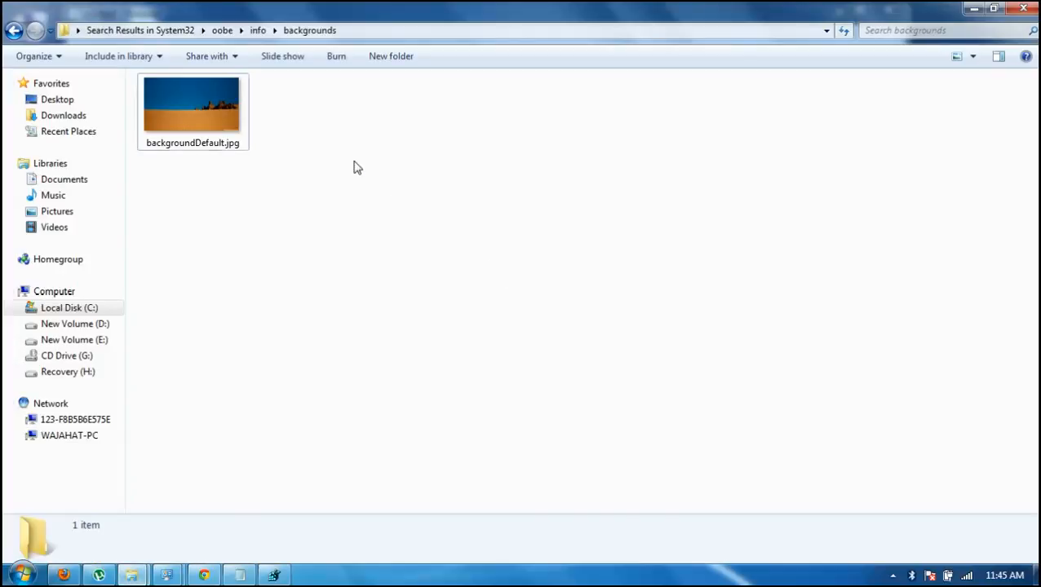
click(192, 106)
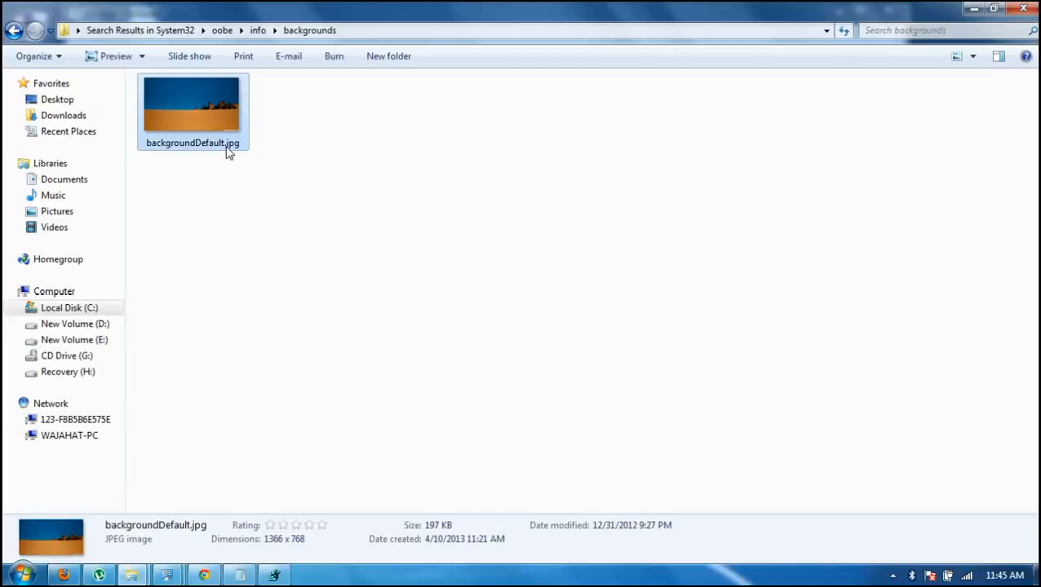
click(264, 178)
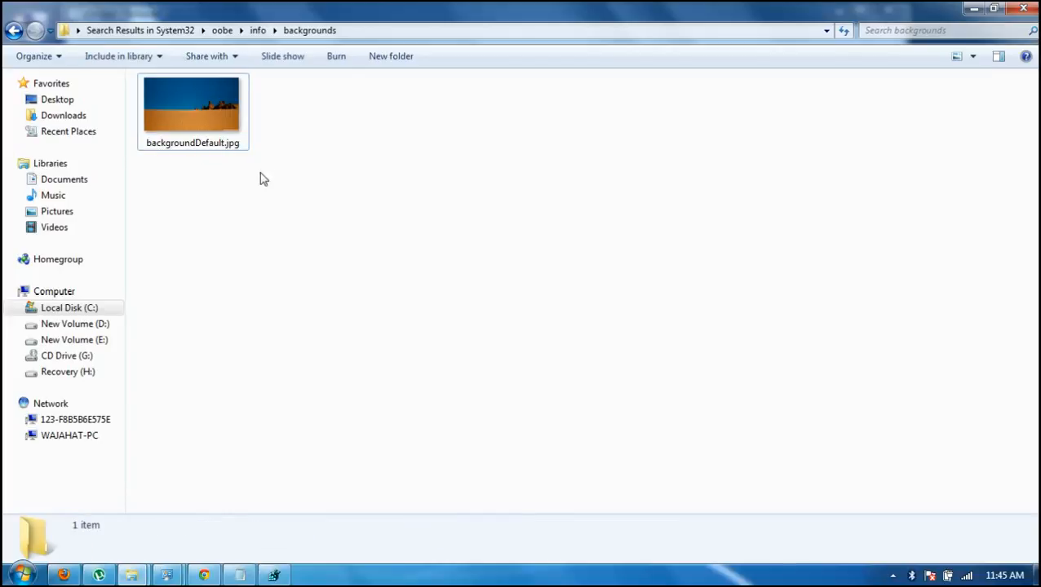
mouse_move(308, 244)
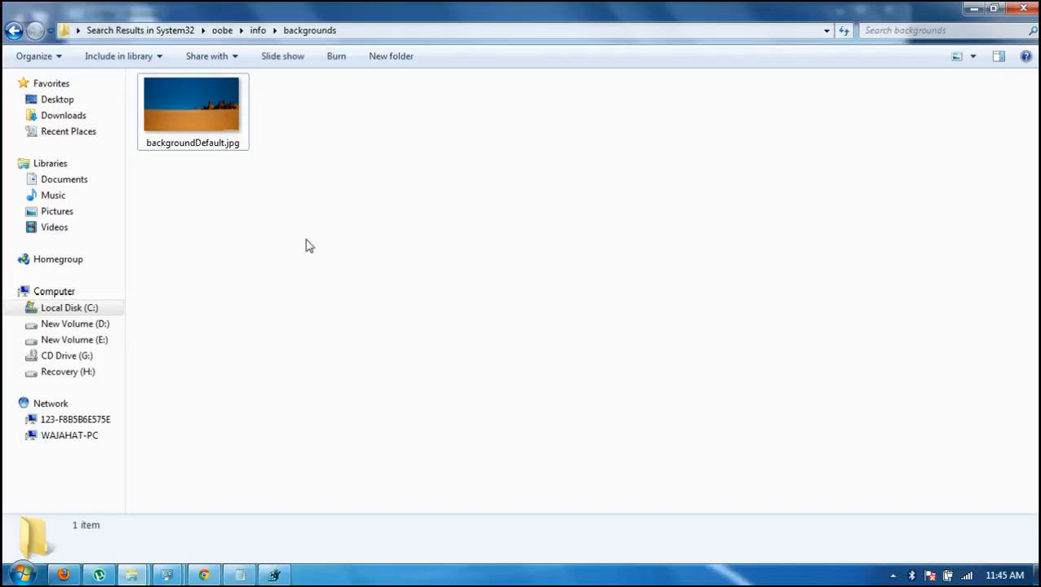
click(192, 106)
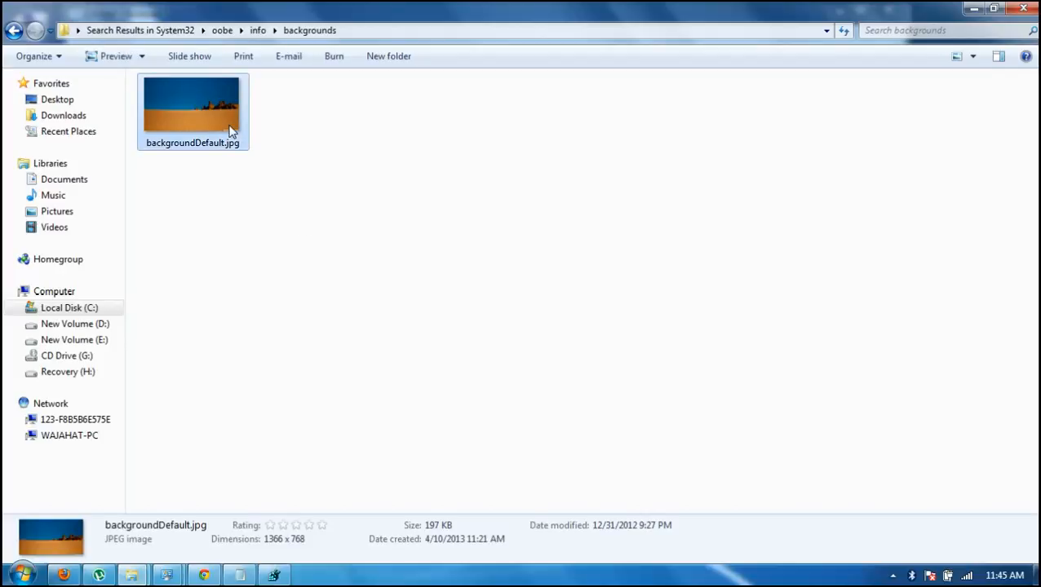
mouse_move(304, 180)
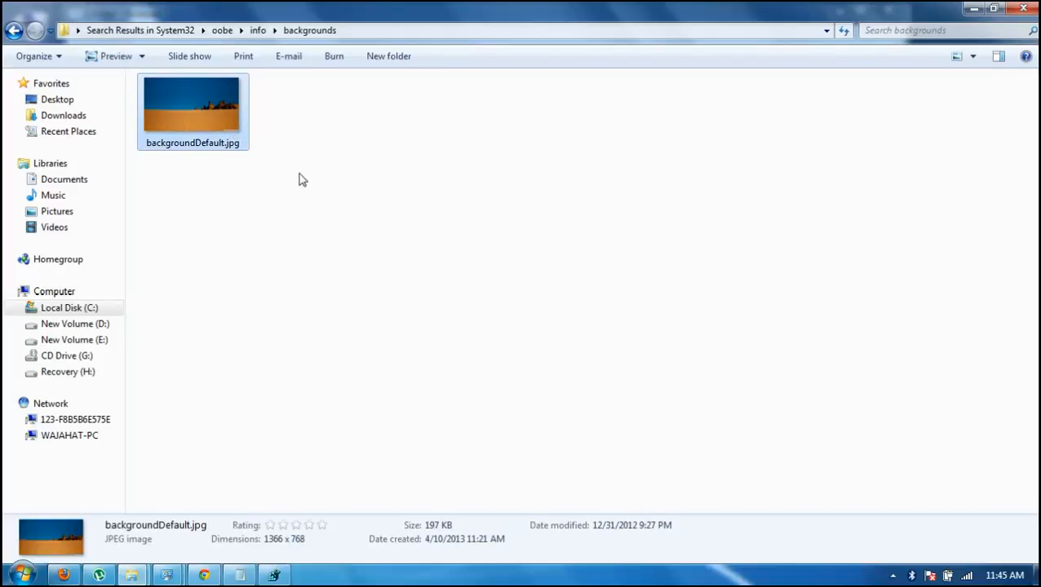
click(251, 194)
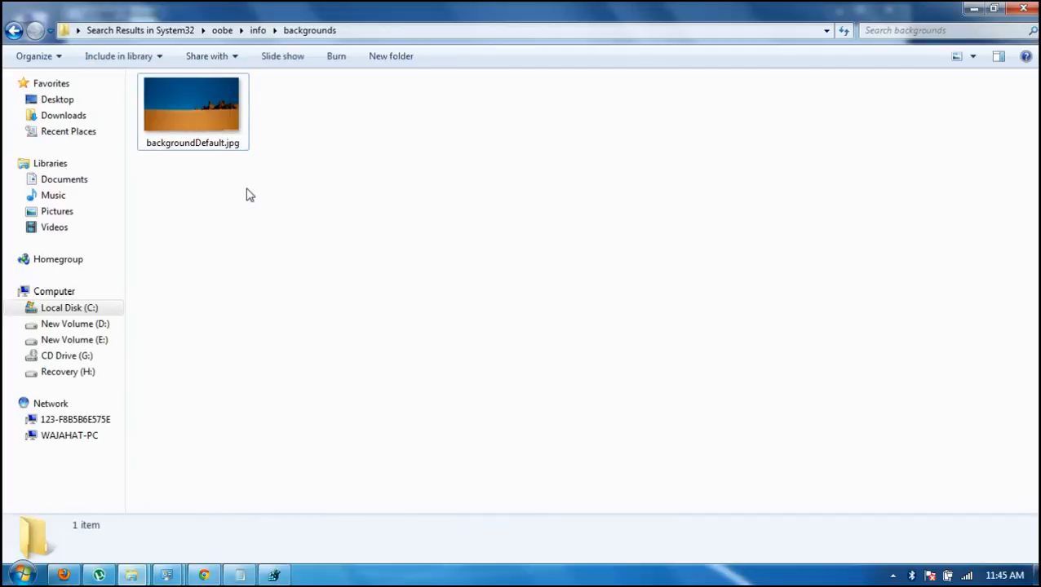
mouse_move(286, 294)
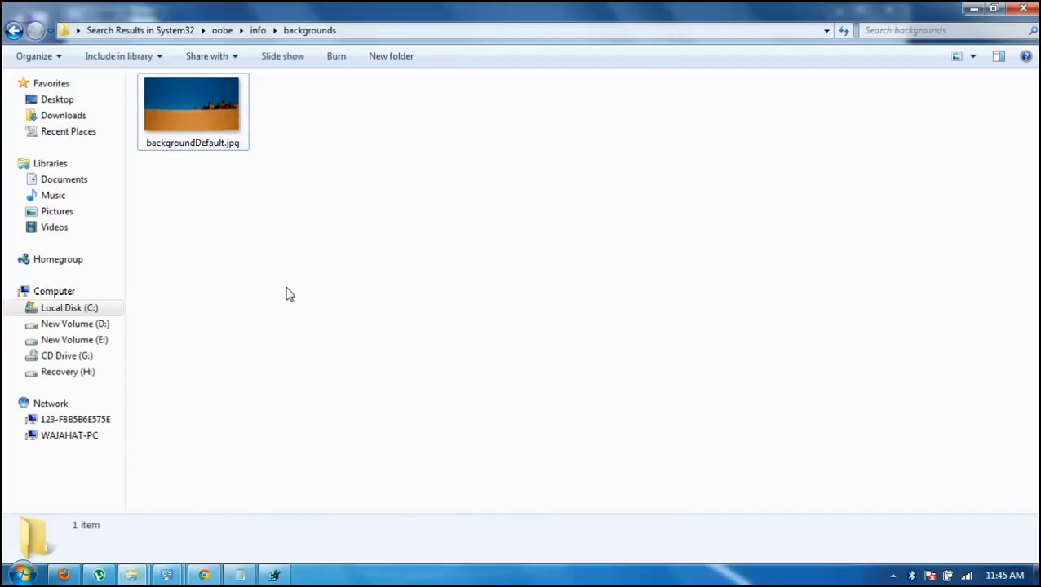
mouse_move(222, 192)
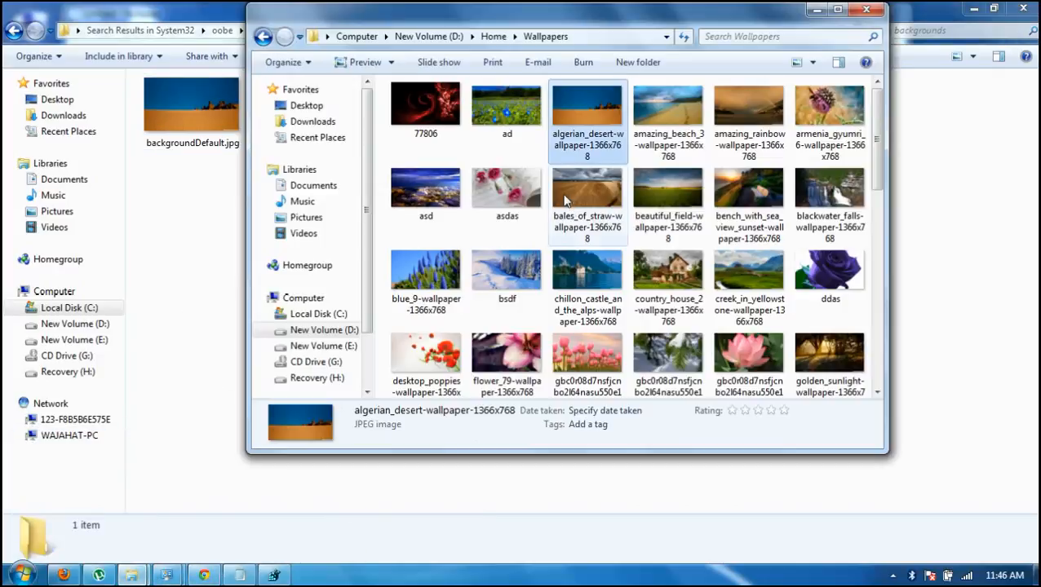
- Maximize the D:\Home\Wallpapers window and pick a wallpaper for the logon screen
scroll(down, 3)
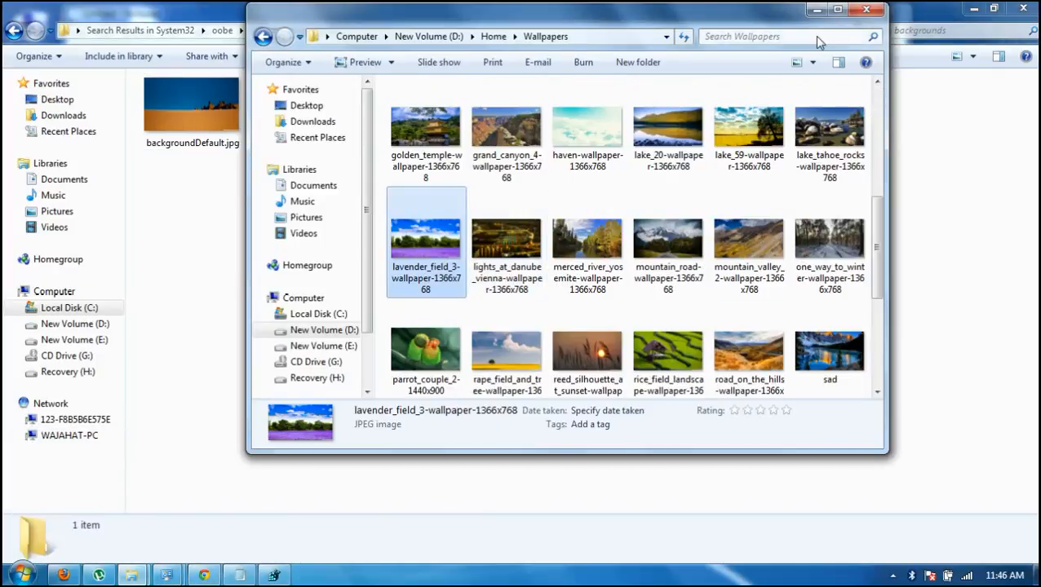
click(837, 10)
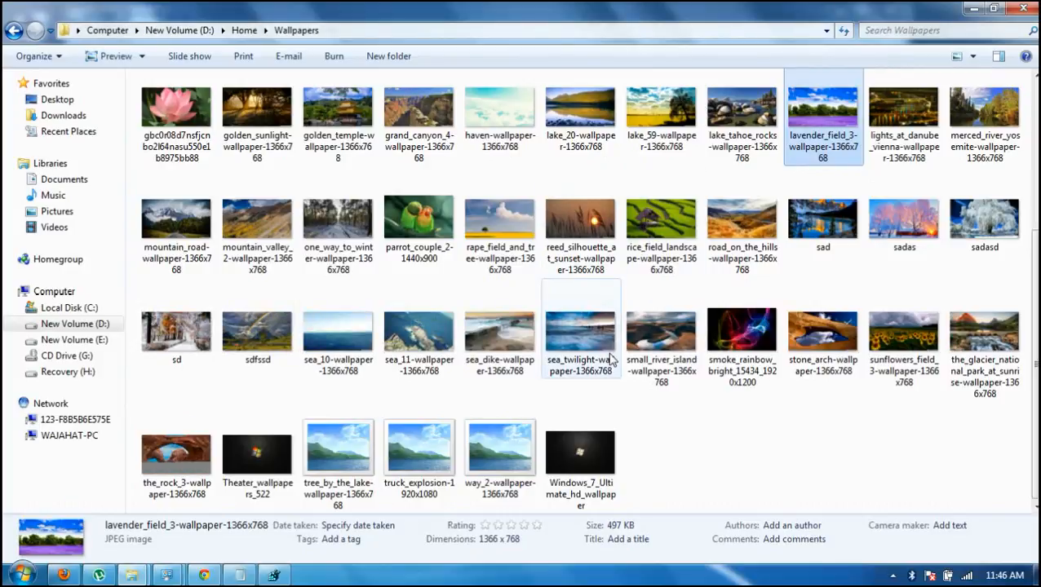
click(258, 237)
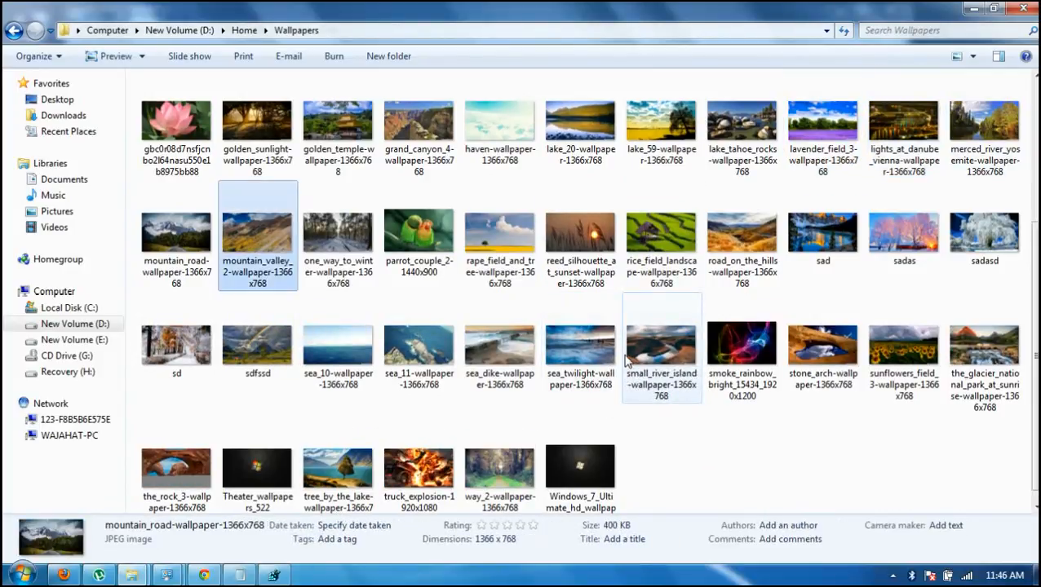
scroll(up, 3)
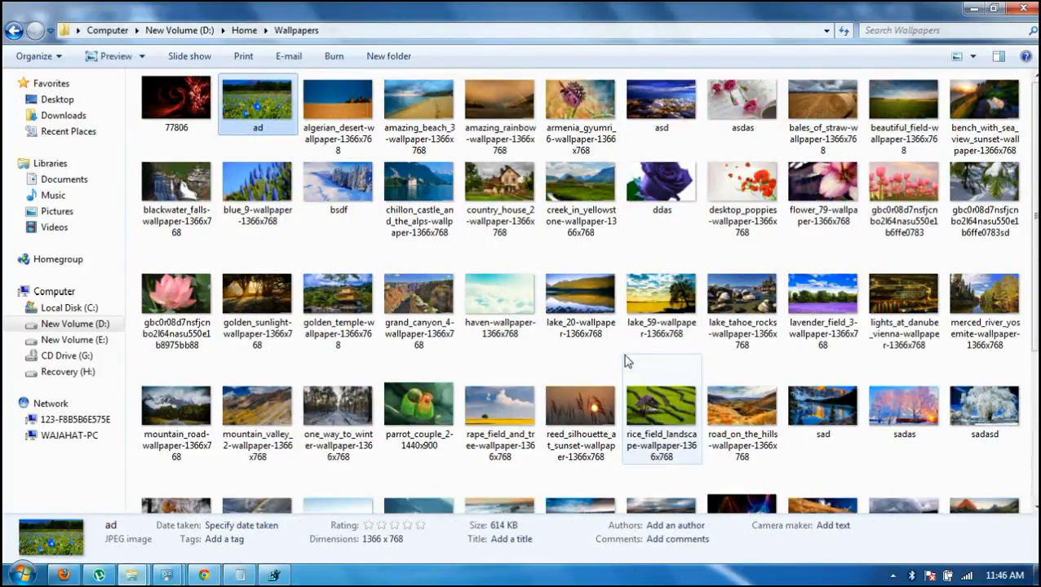
click(499, 100)
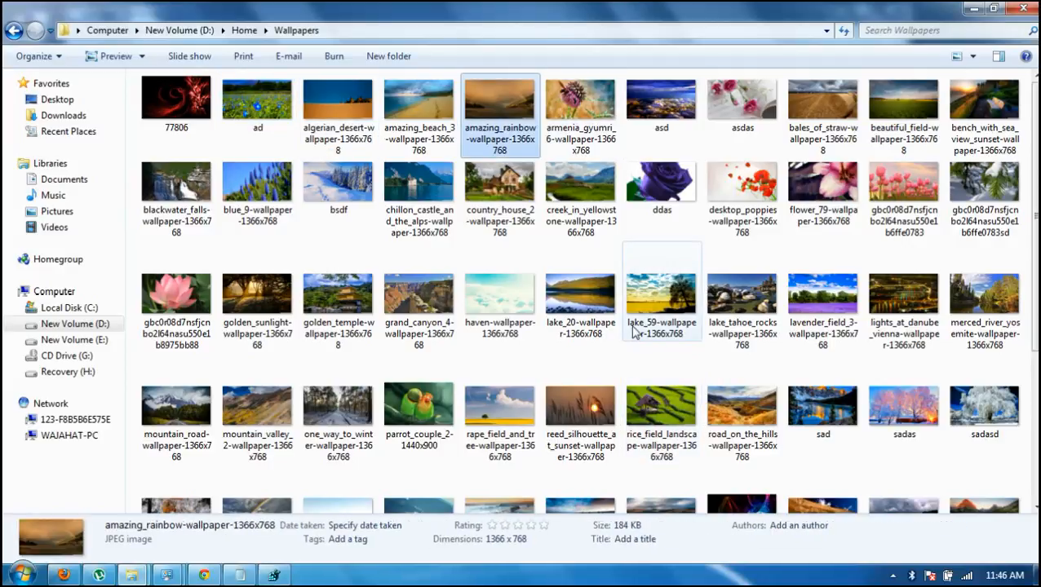
click(418, 101)
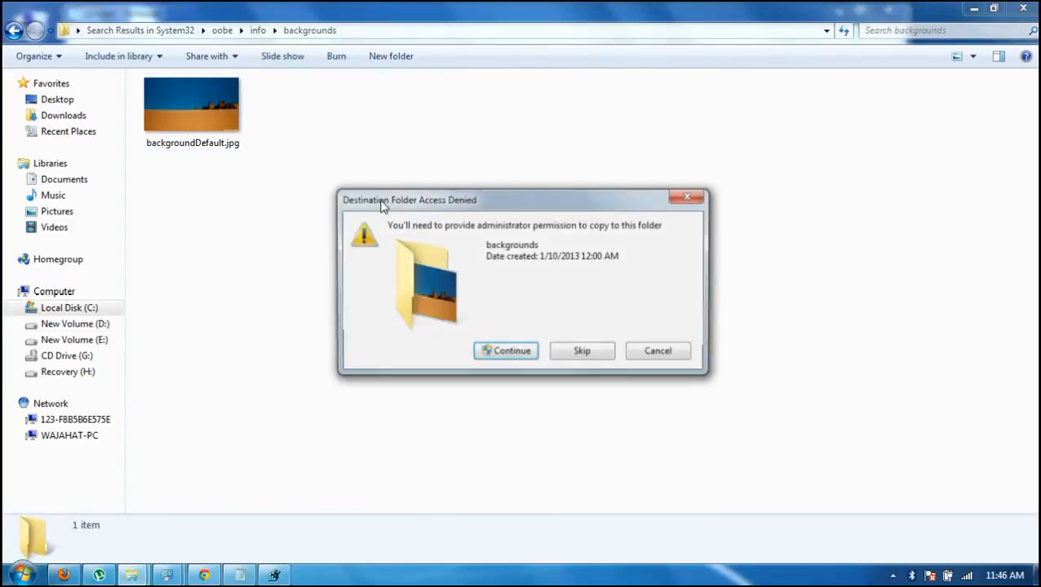
- Allow copying amazing_beach_3 into backgrounds and delete backgroundDefault.jpg with administrator permission
click(506, 350)
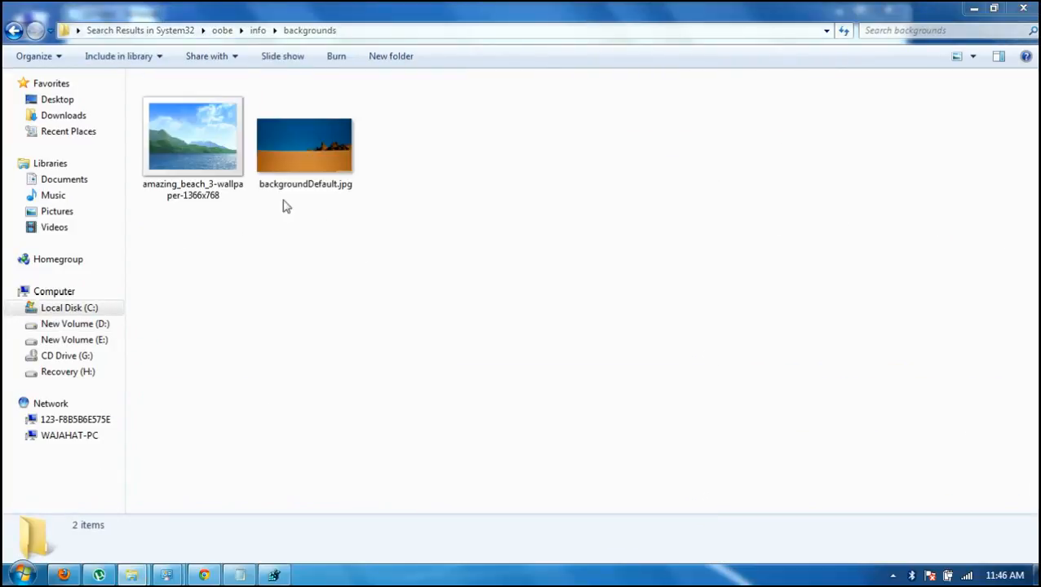
click(303, 146)
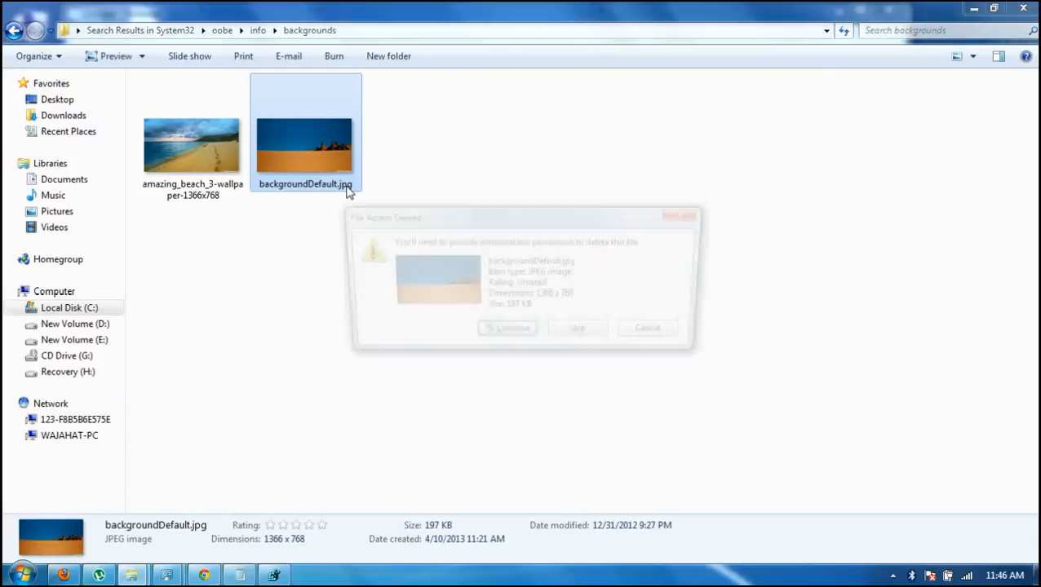
click(507, 328)
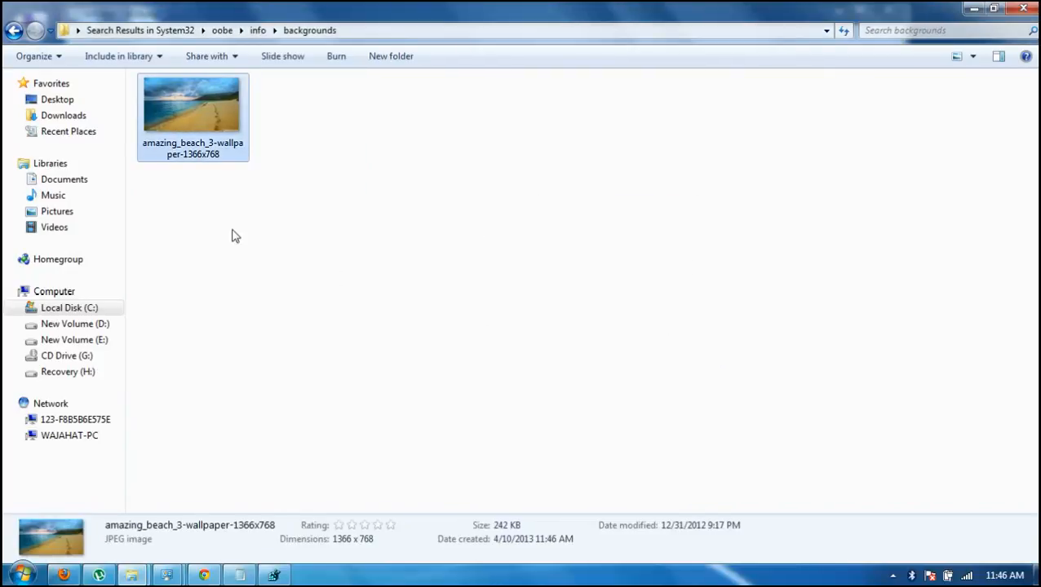